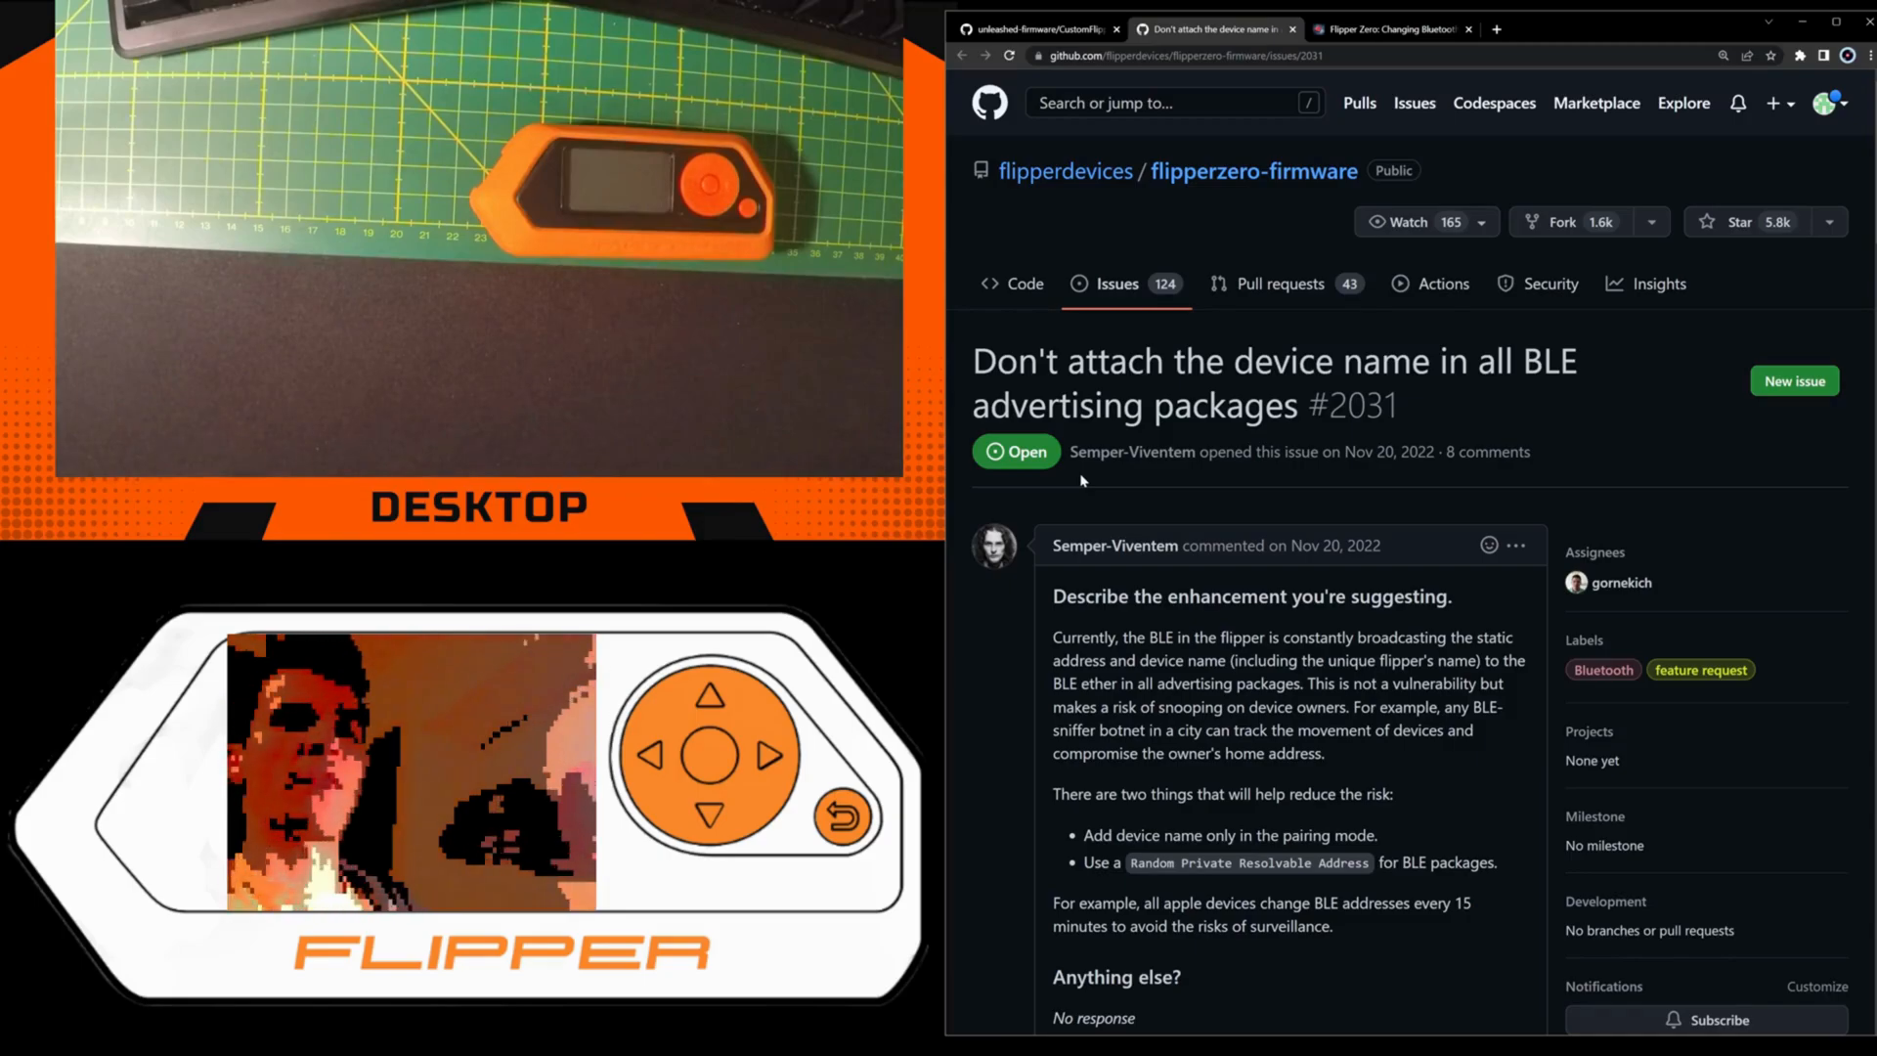
# - Browse to the 'Flipper Zero: Changing Bluetooth MAC Address' post and scroll its How-To section
pyautogui.scroll(-3)
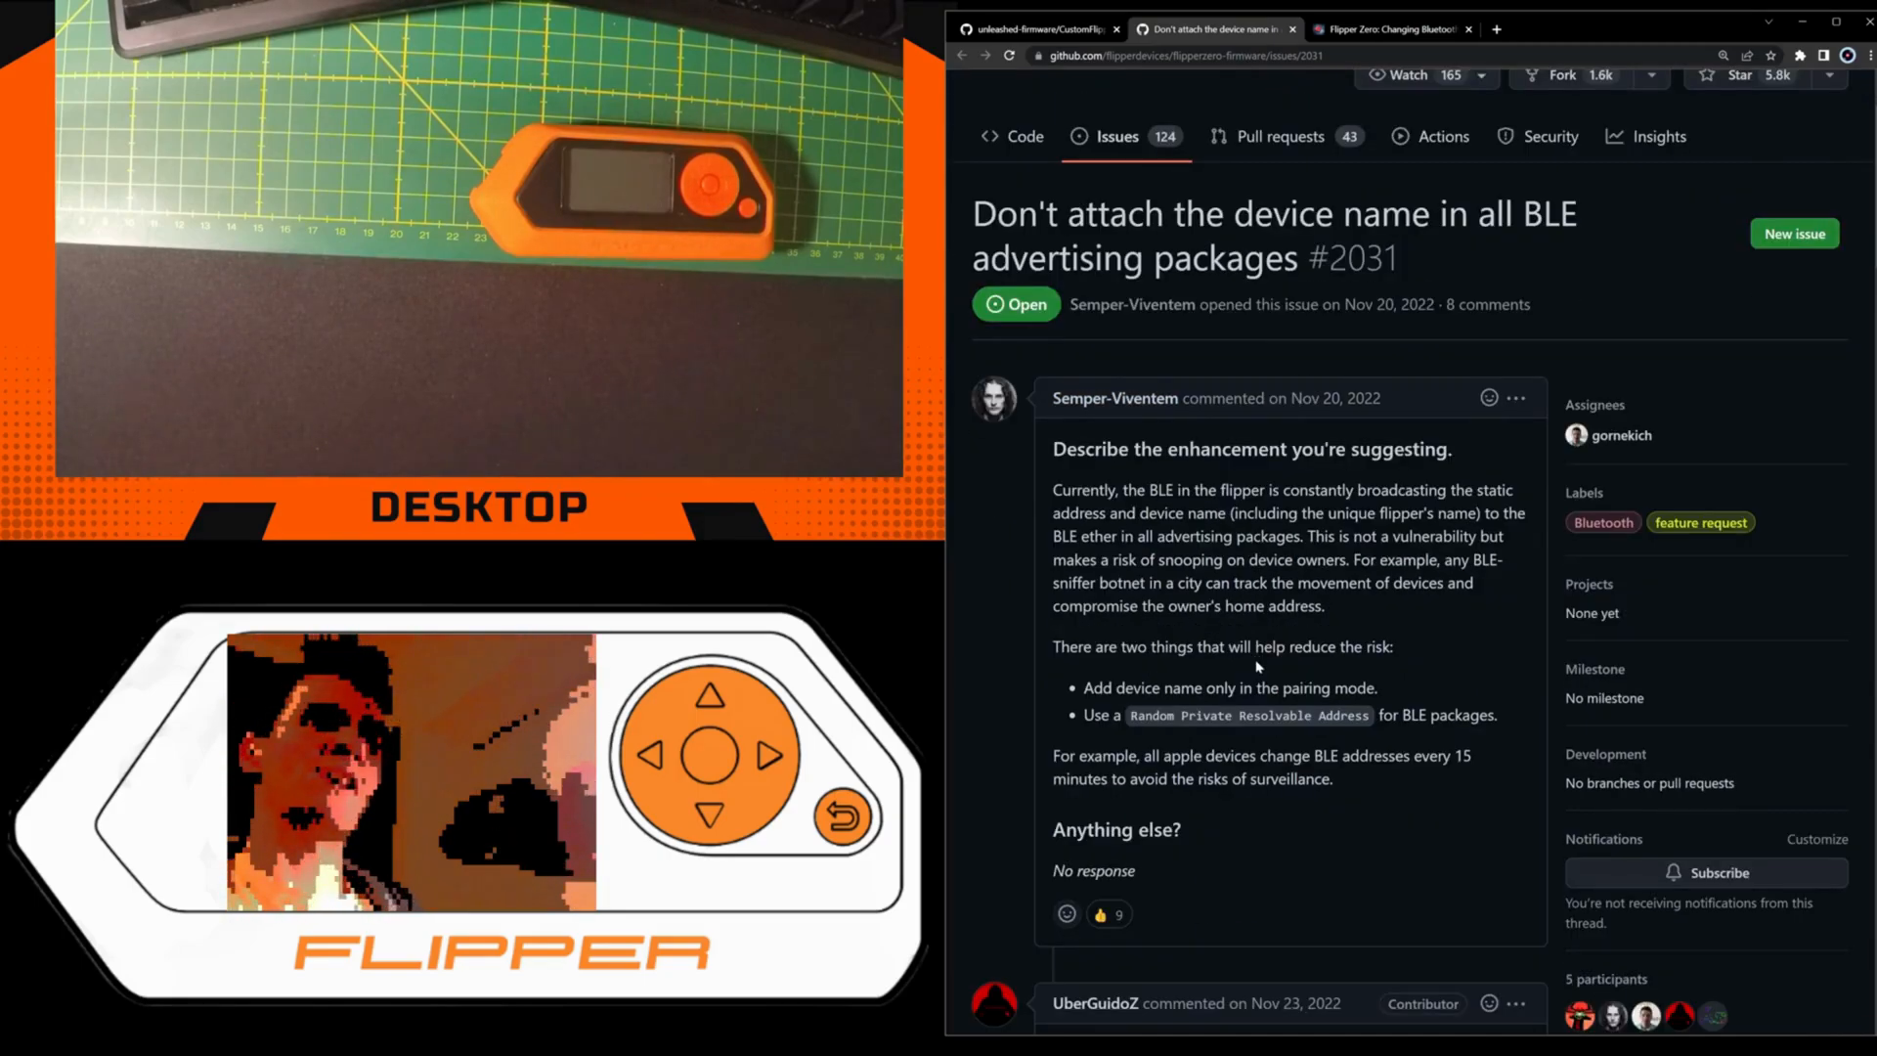
pyautogui.scroll(-3)
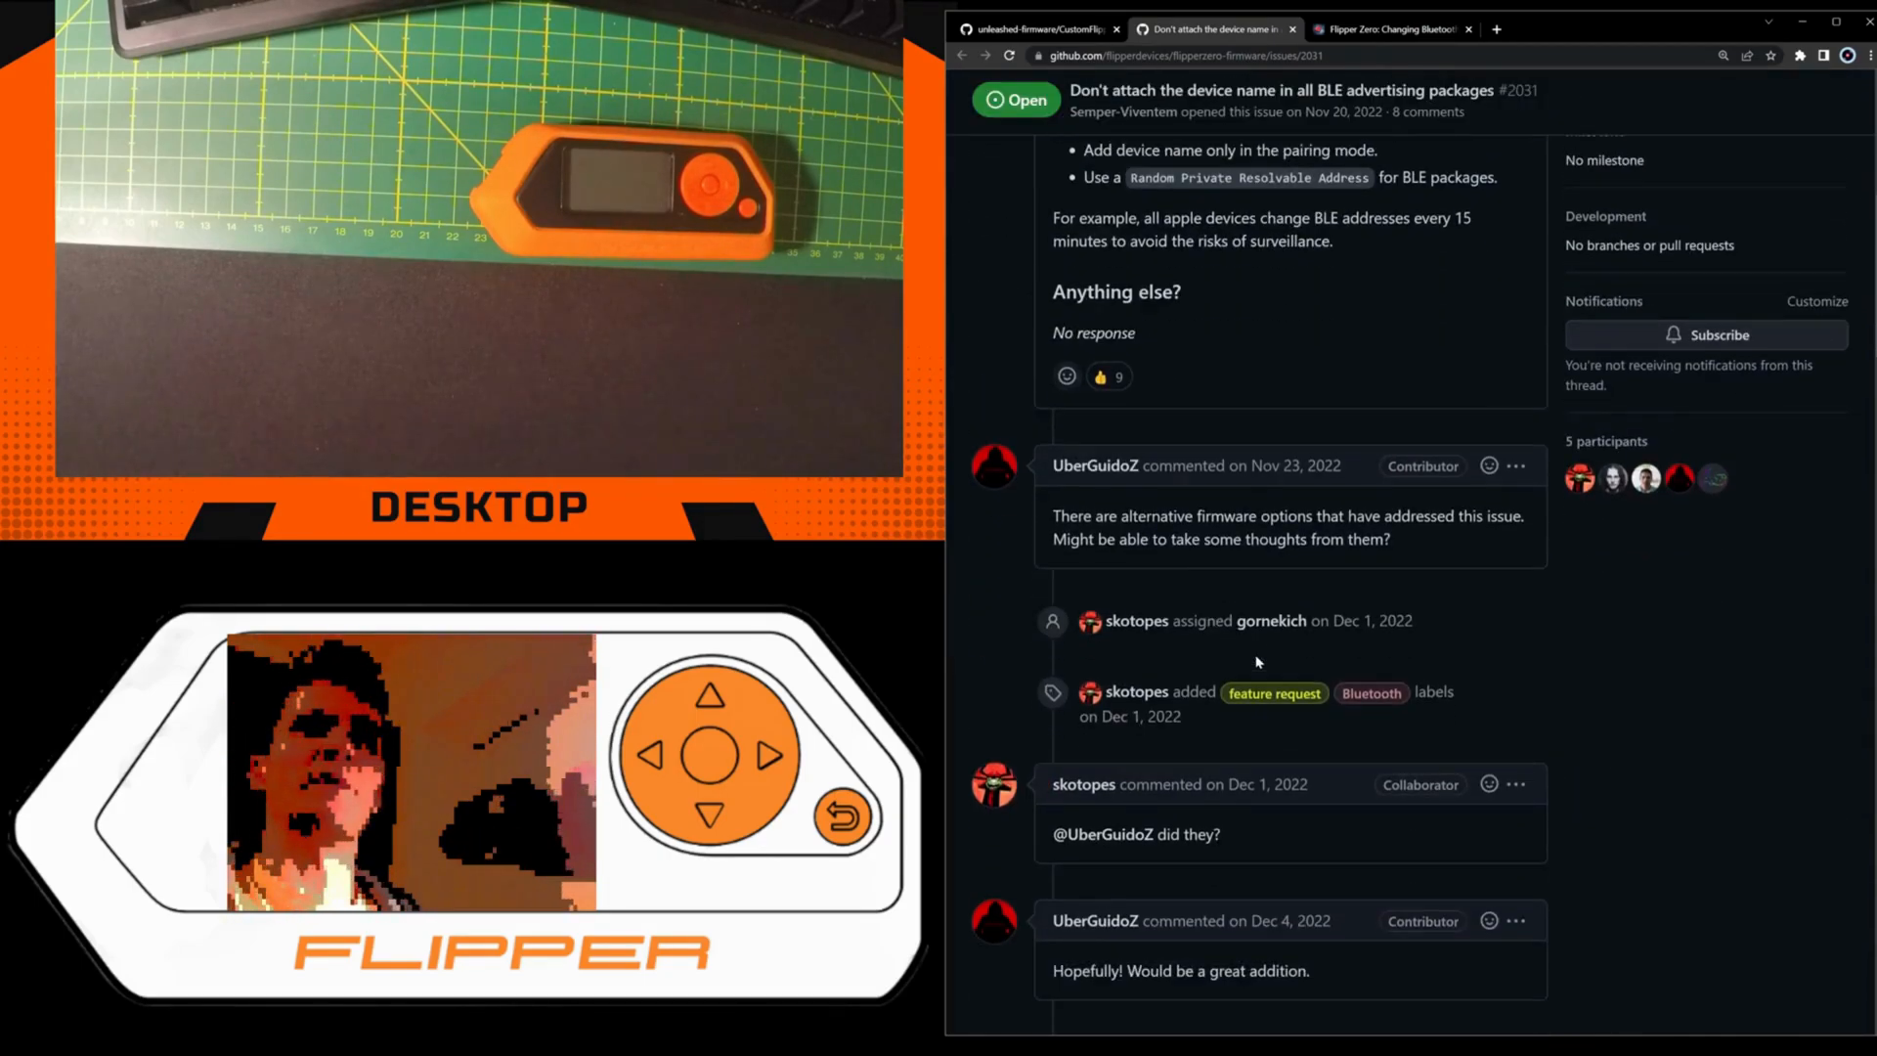
pyautogui.scroll(-3)
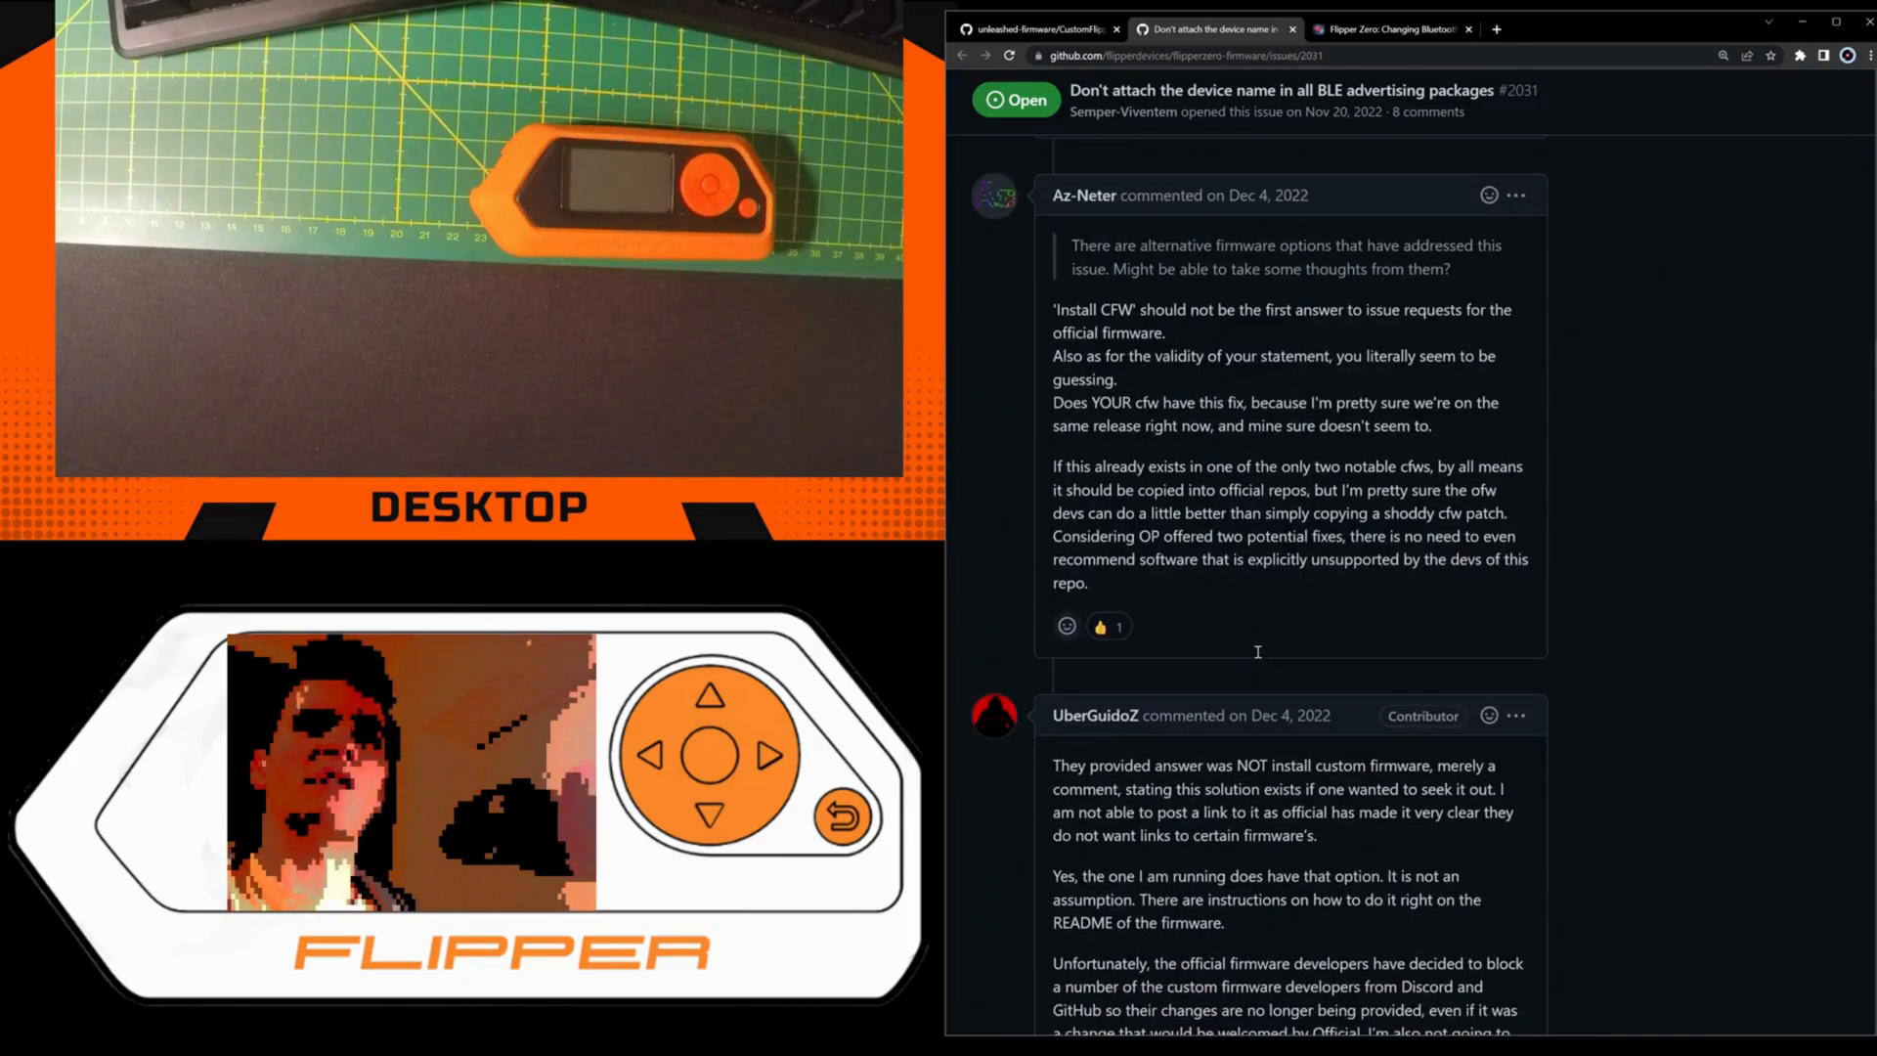
pyautogui.scroll(-3)
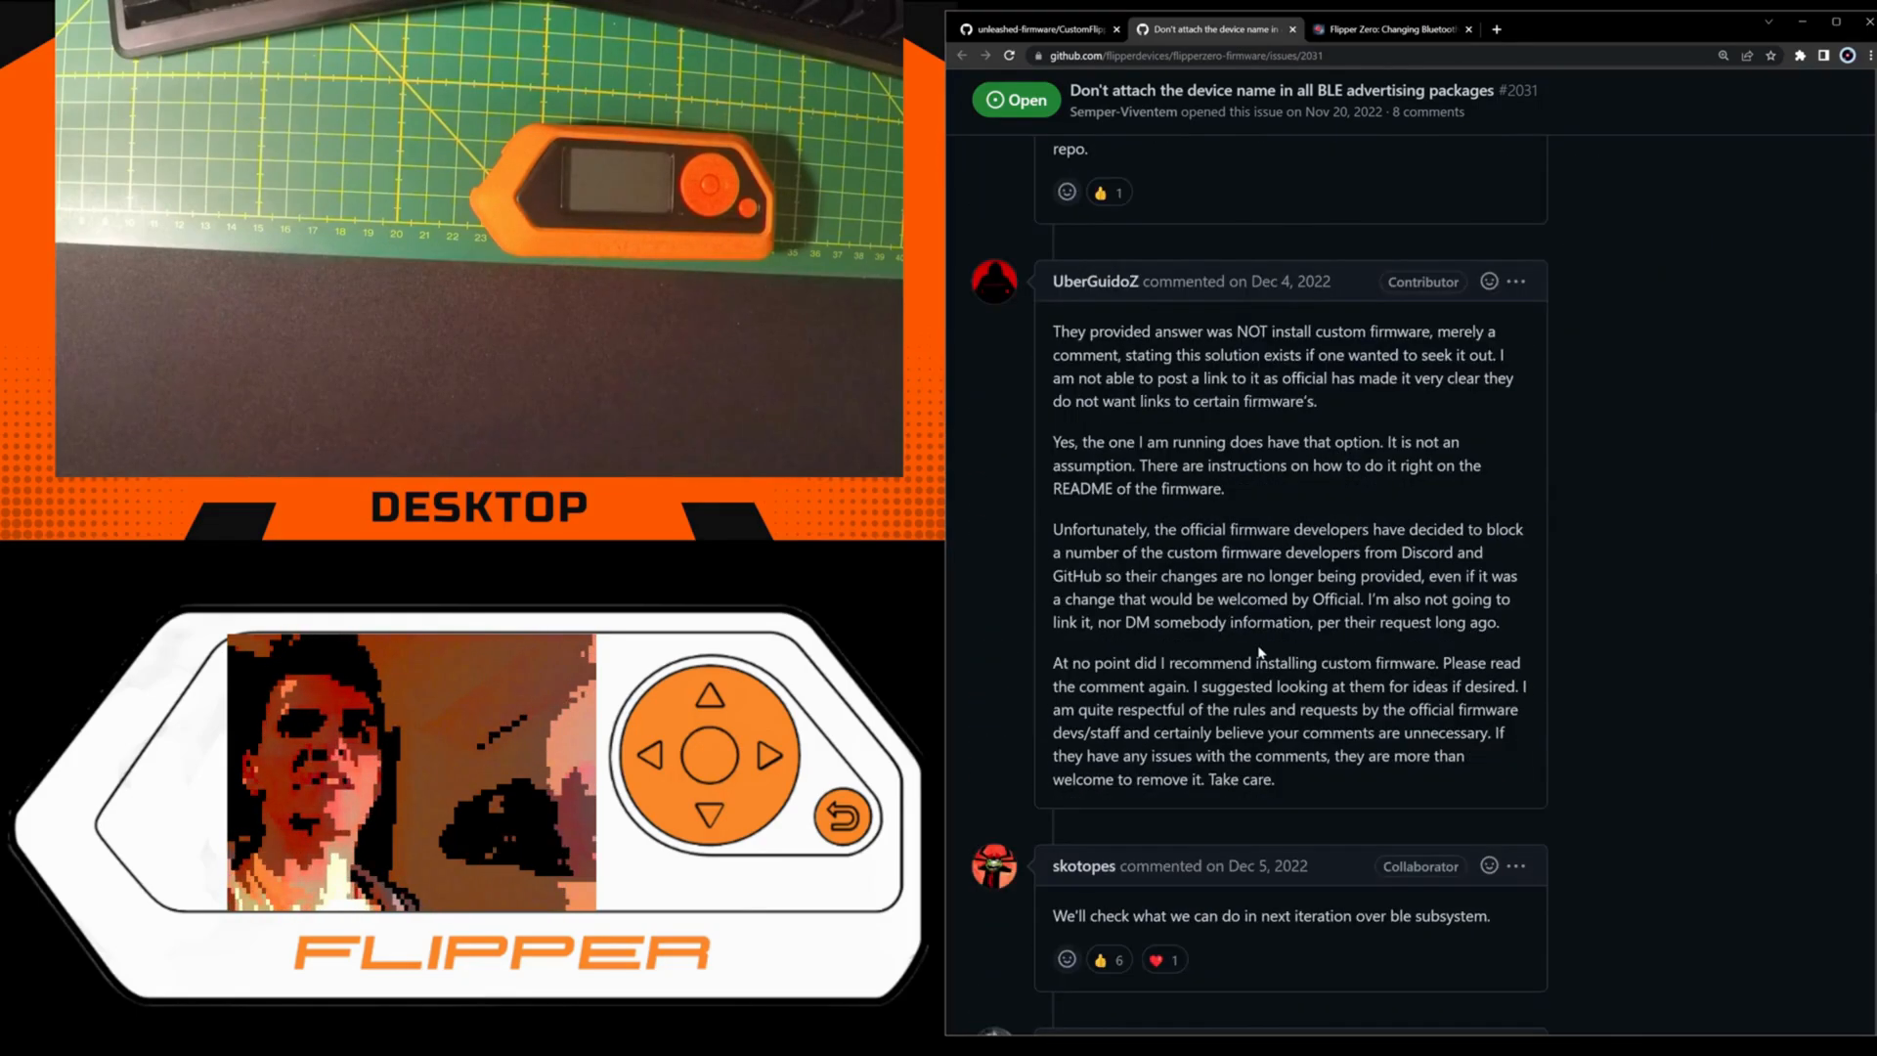
pyautogui.scroll(-3)
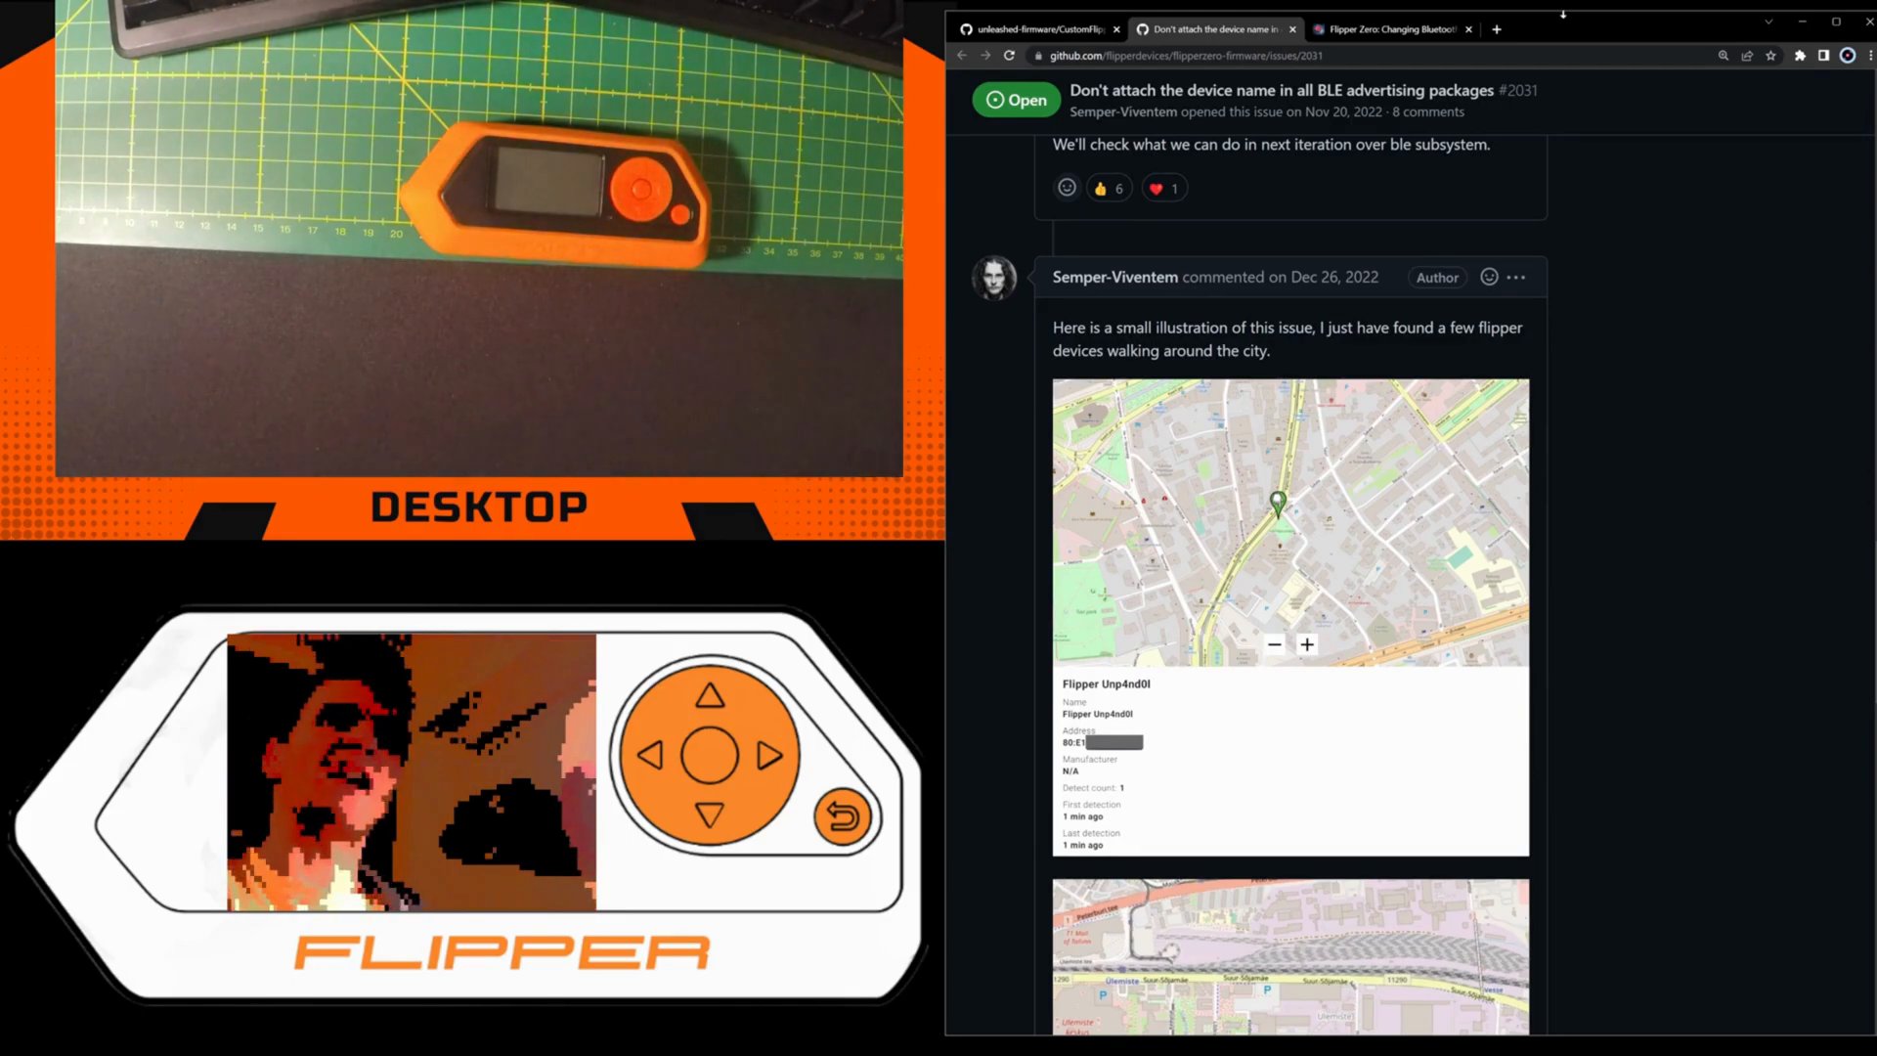
pyautogui.click(1388, 28)
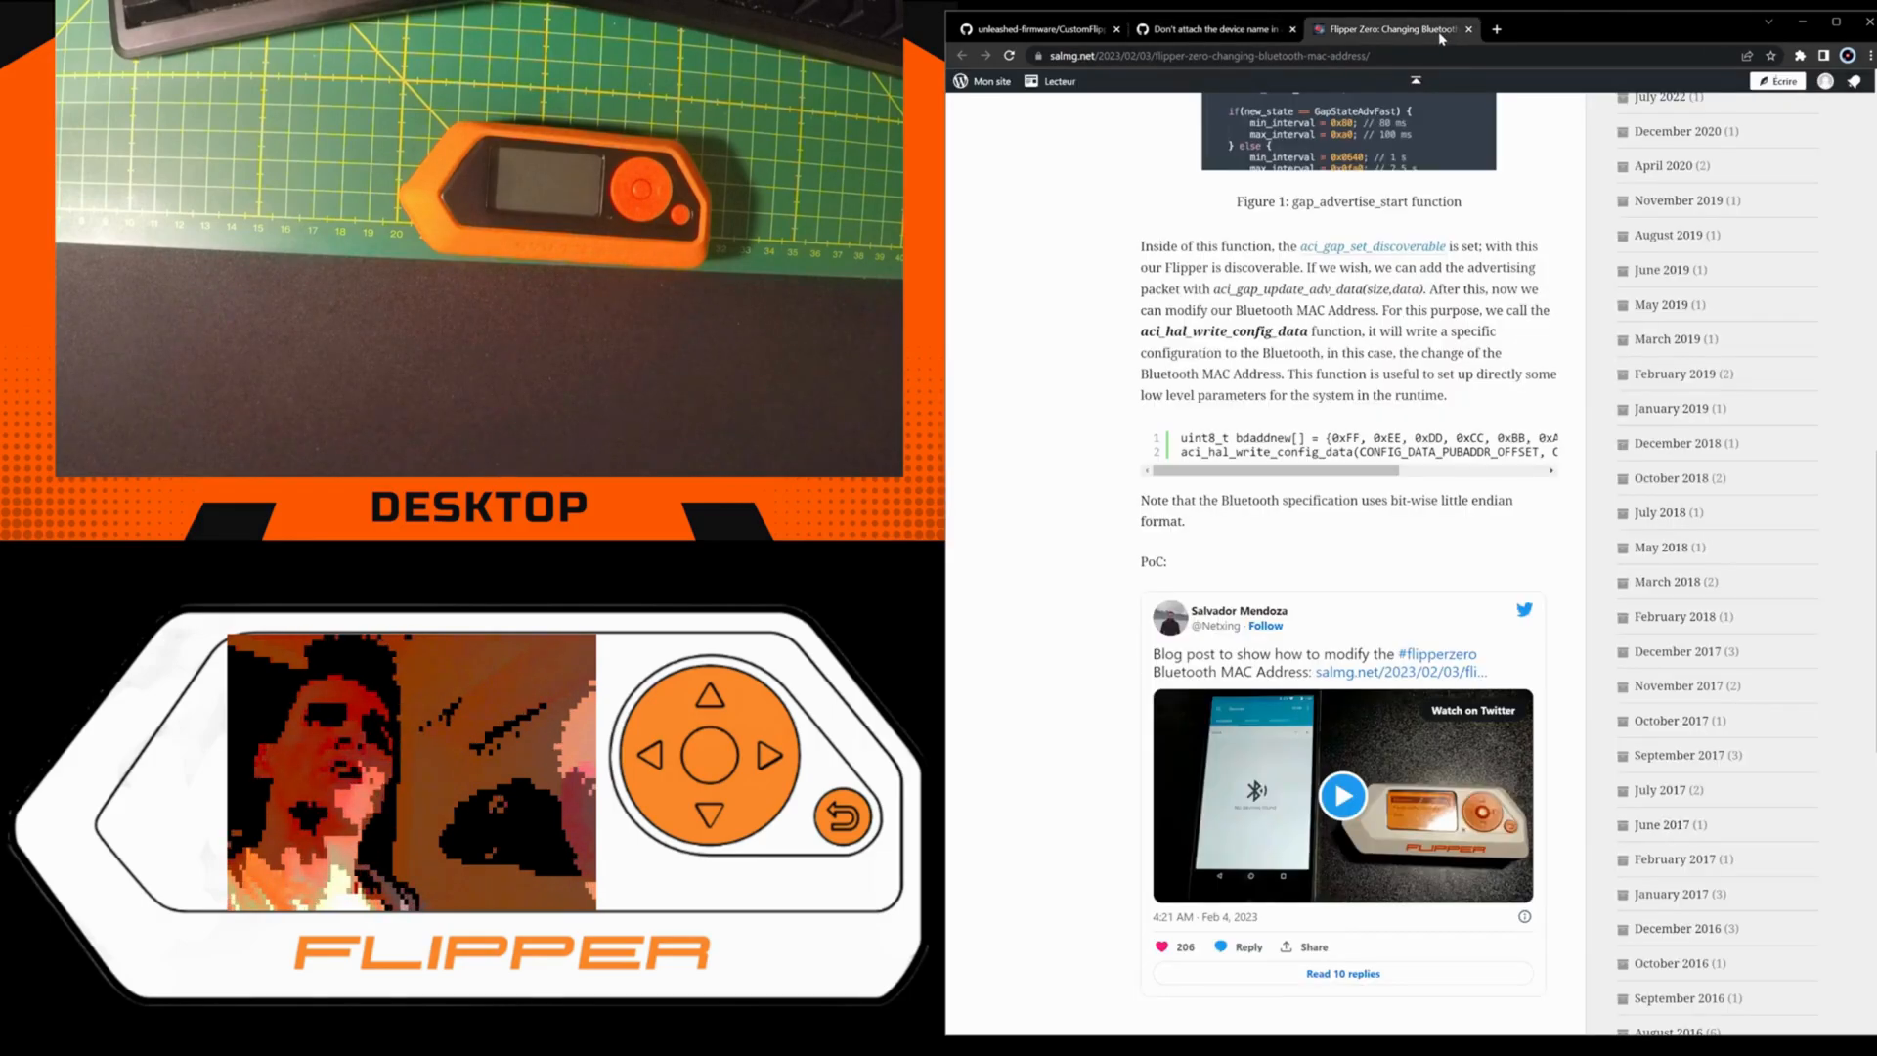
pyautogui.moveTo(1421, 395)
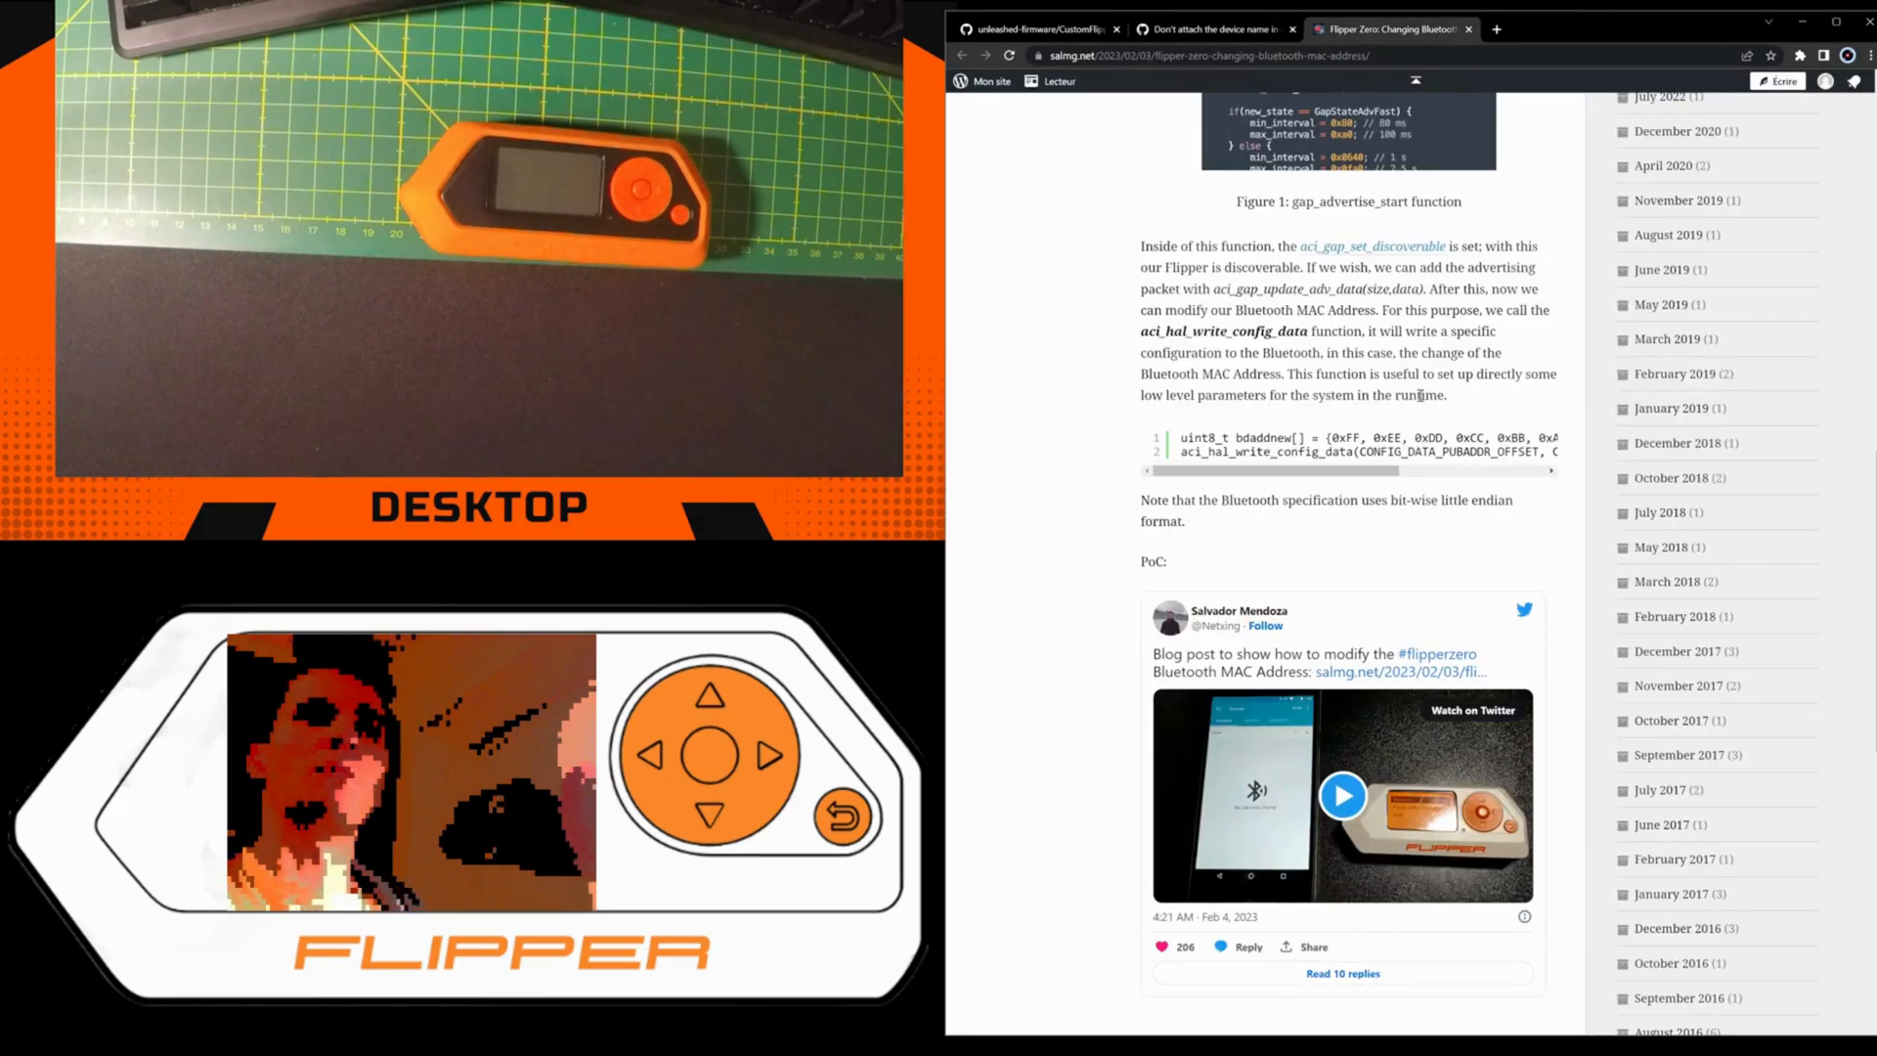
pyautogui.scroll(3)
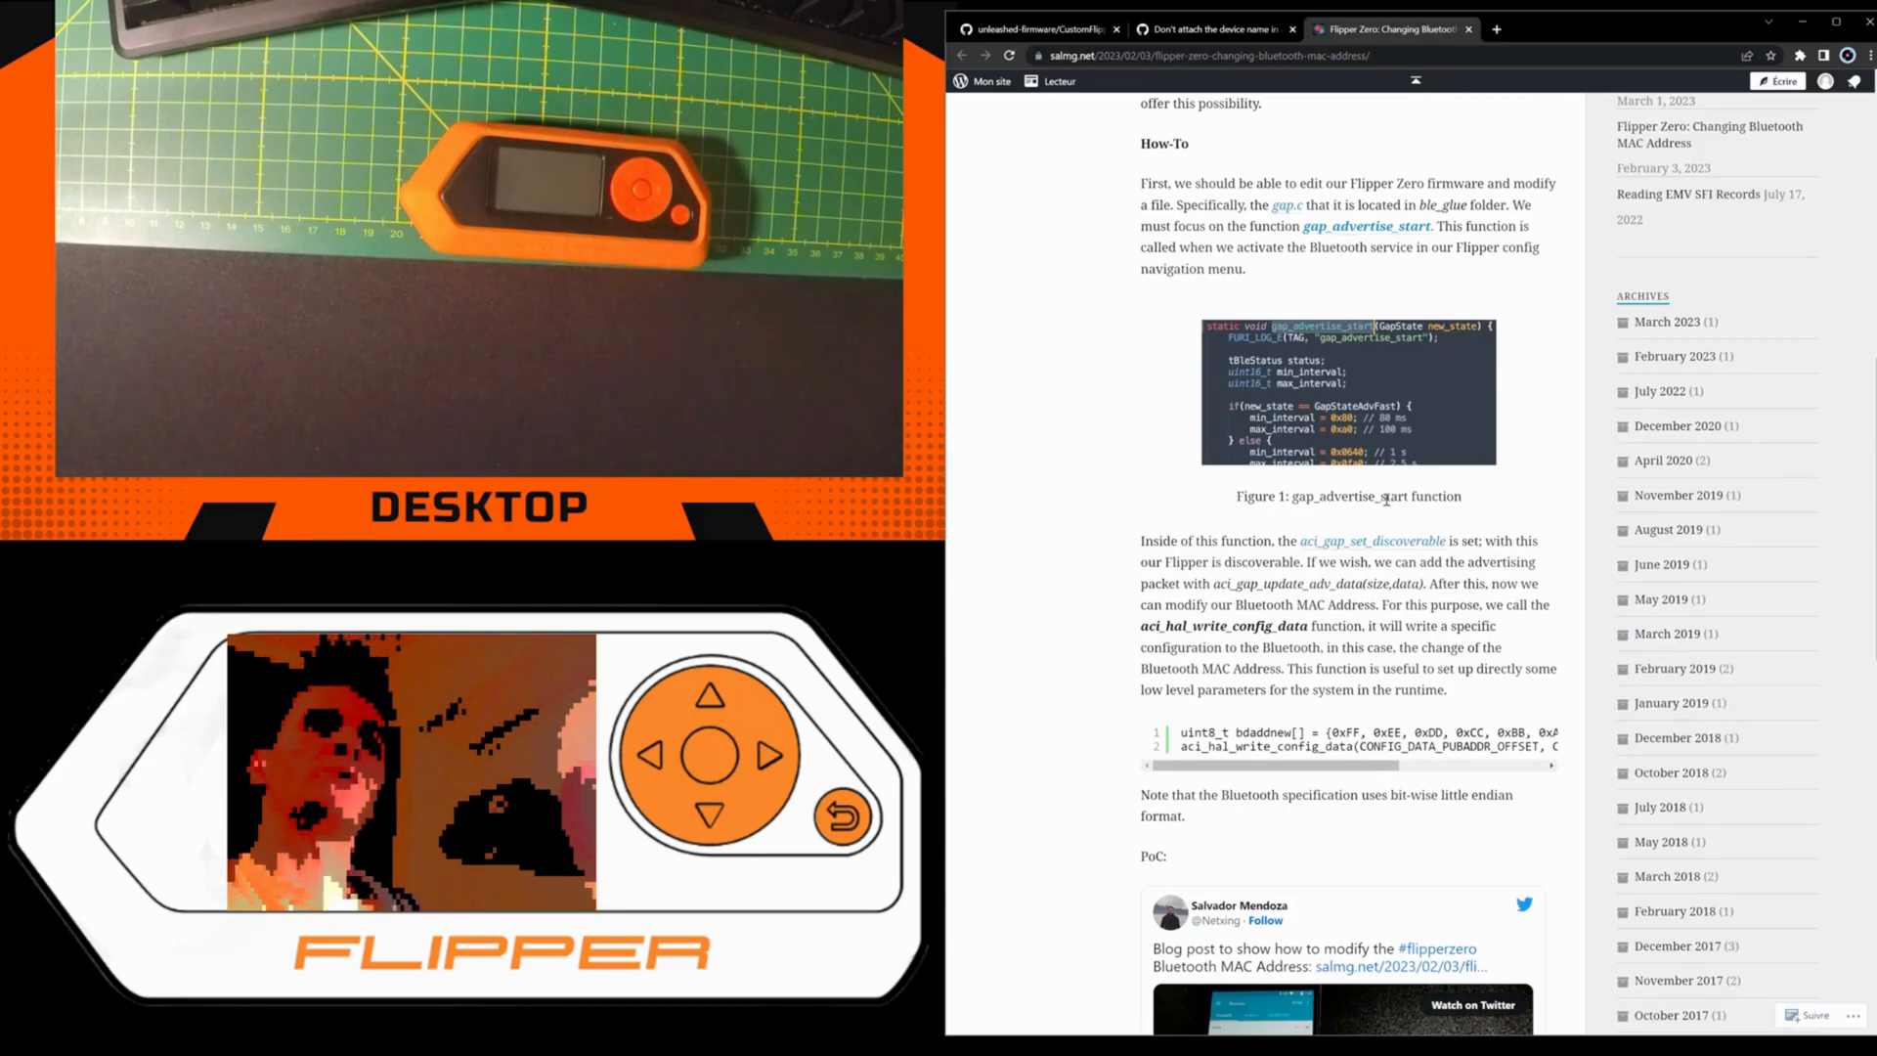
pyautogui.click(1029, 28)
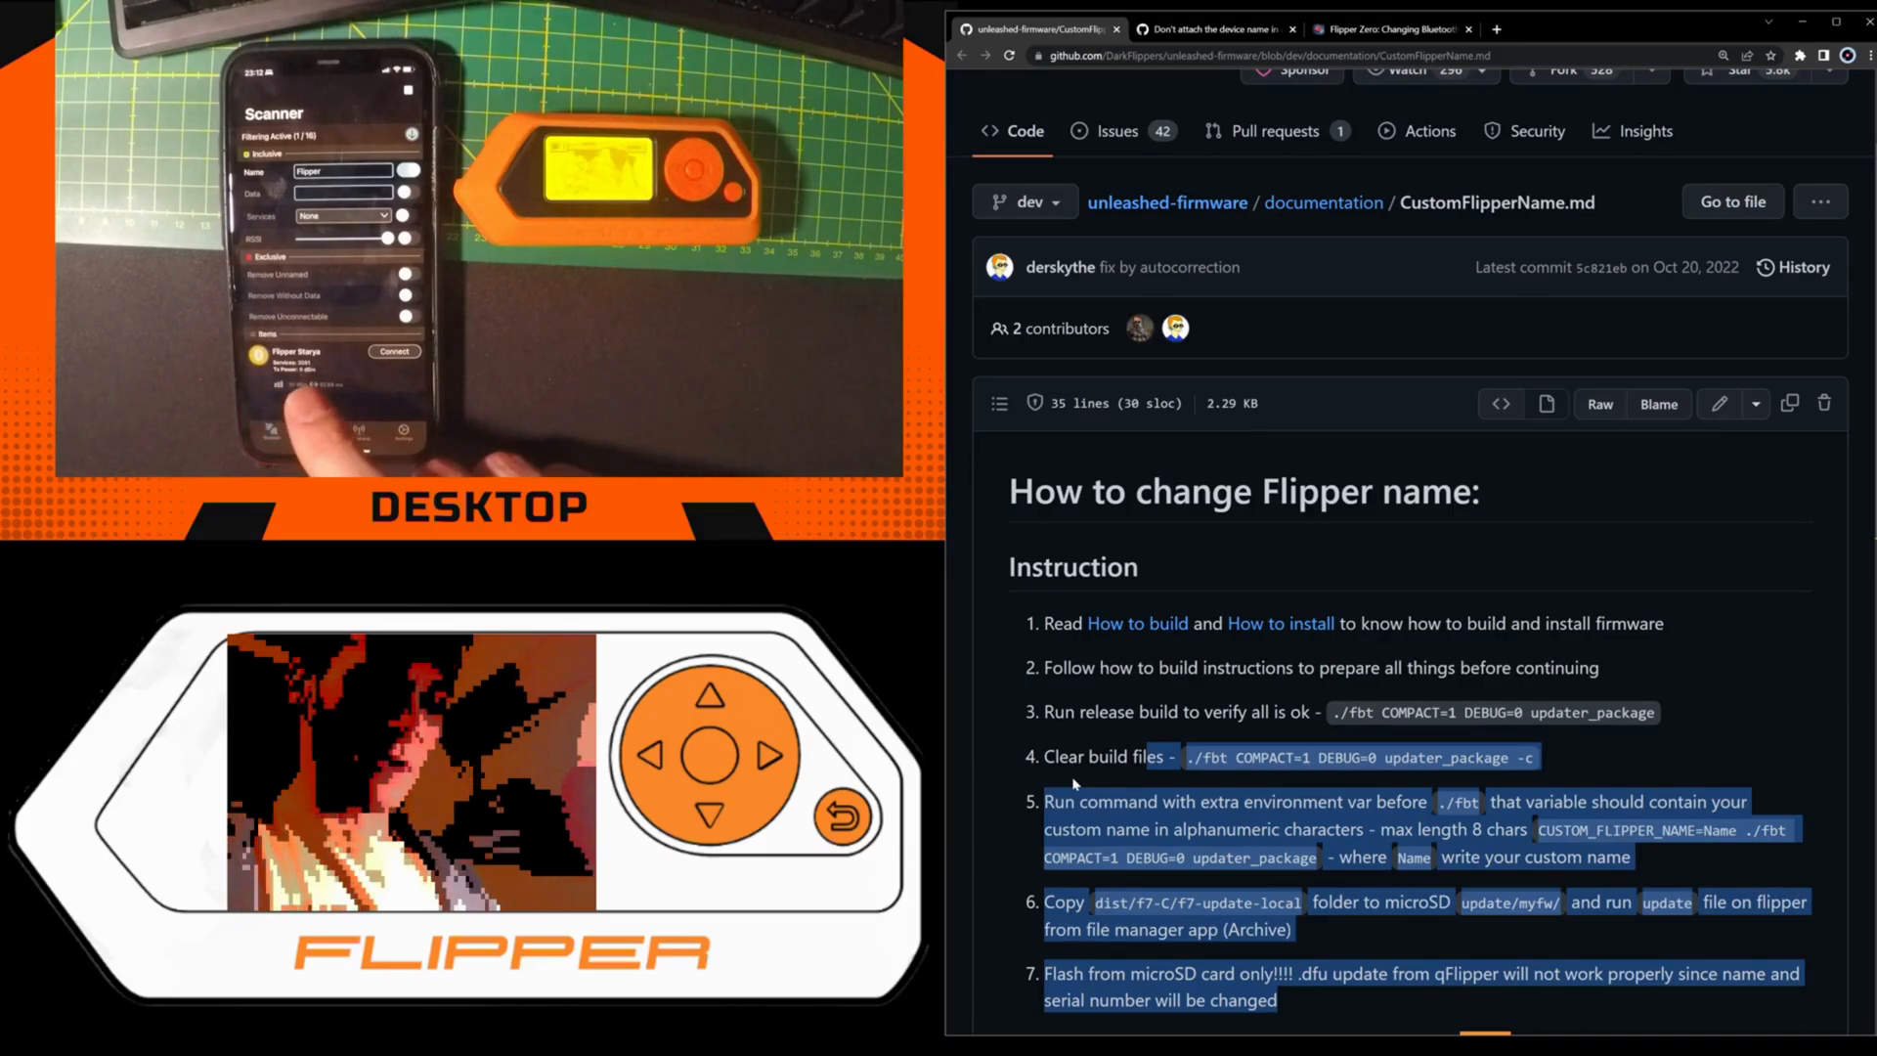
# - Scroll the Unleashed custom-name guide down to its final steps and troubleshooting section
pyautogui.scroll(-3)
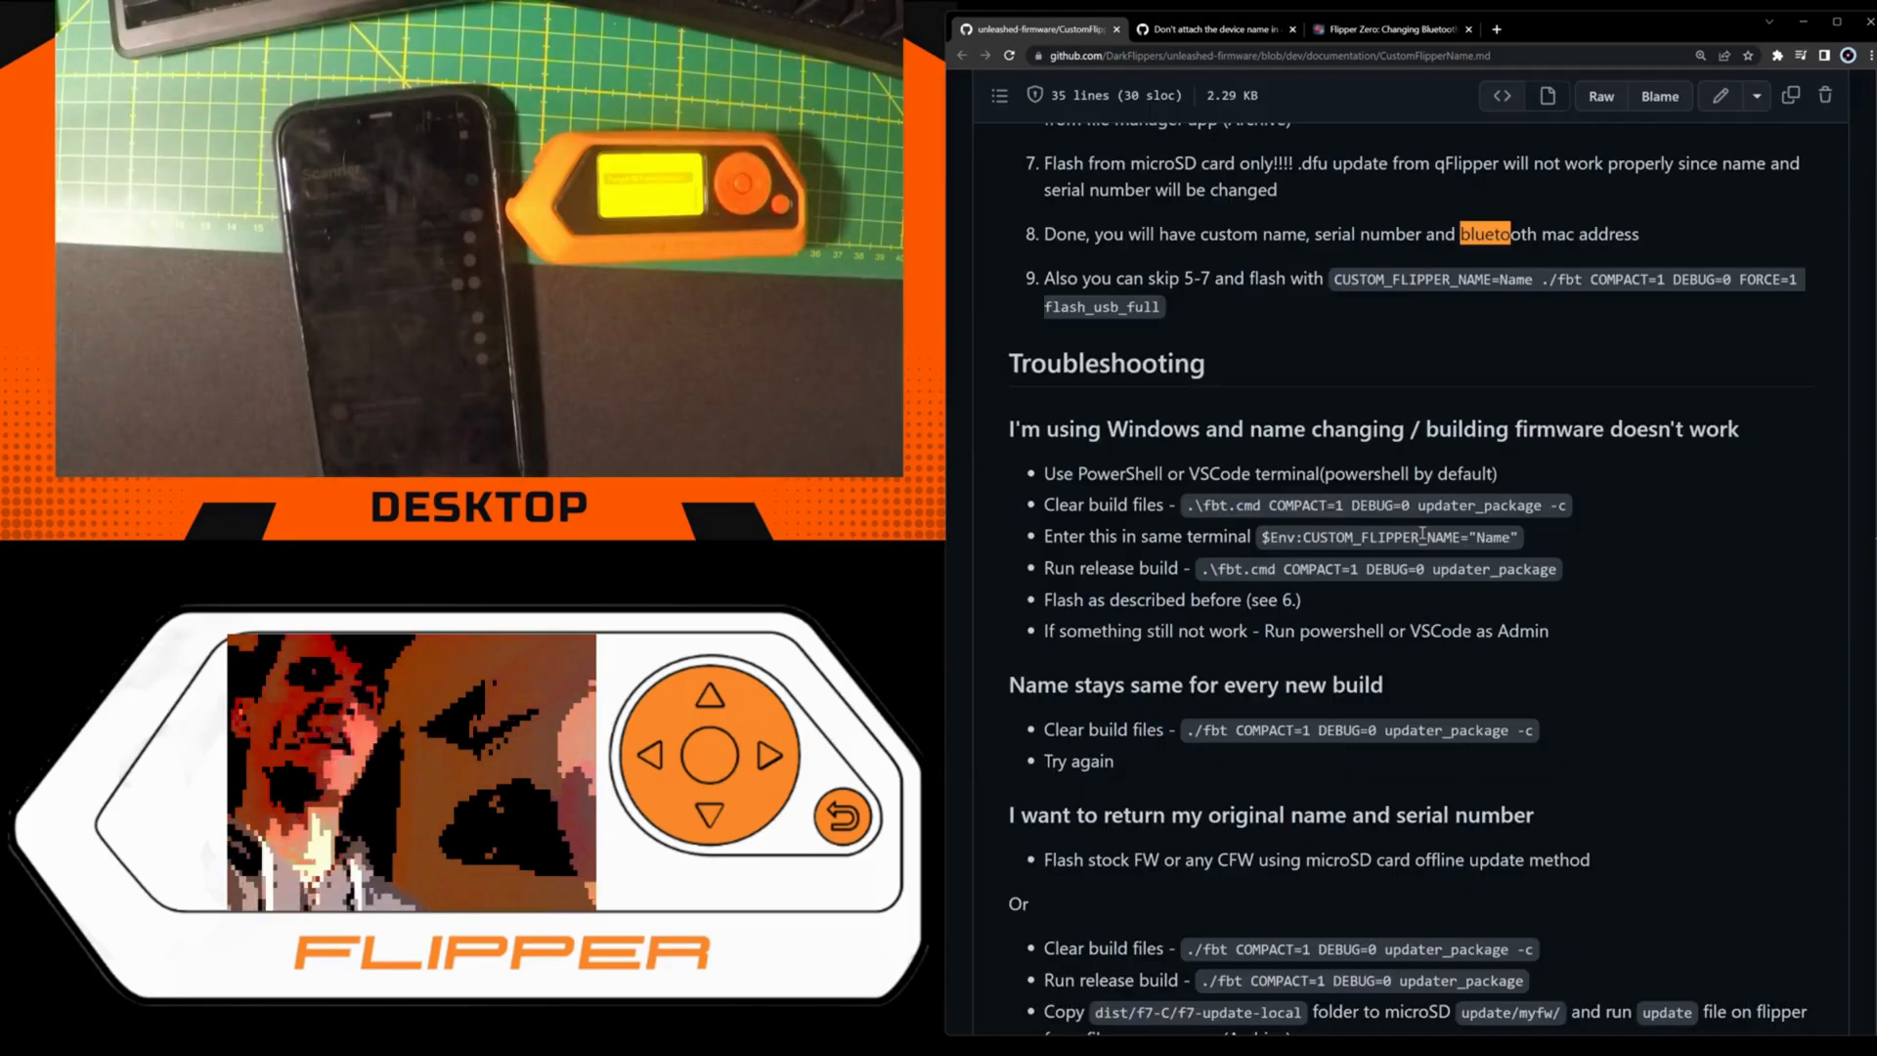